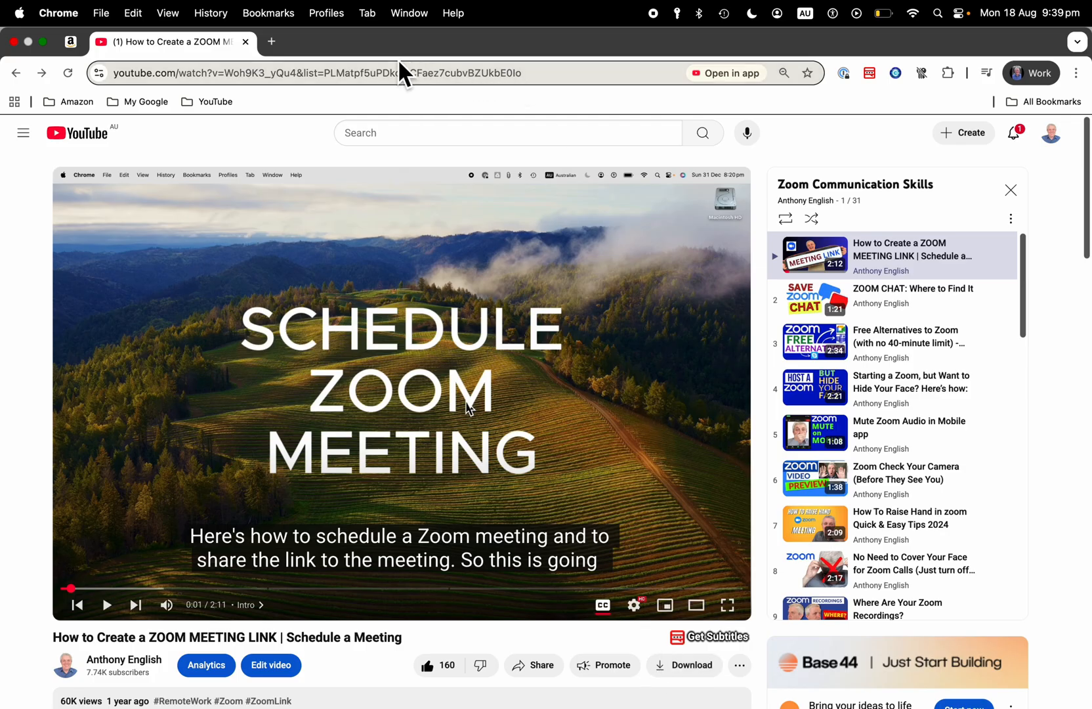
{"action": "mouse_move", "coordinate": [448, 146]}
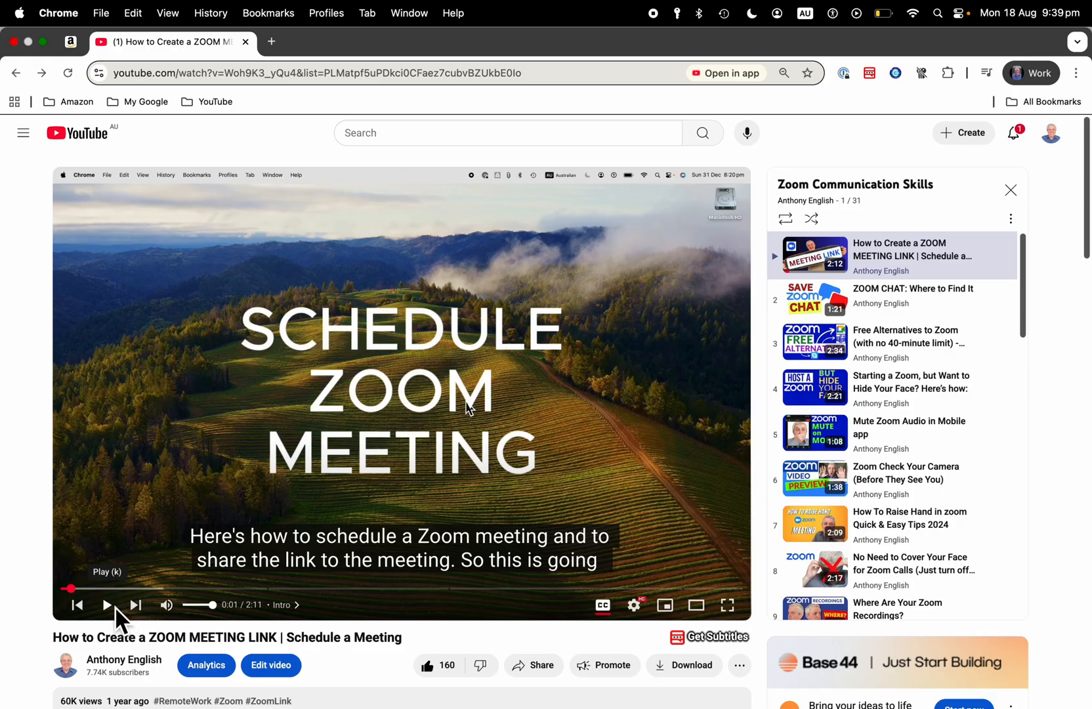
Play the Schedule Zoom Meeting tutorial briefly and pause it again.
{"action": "left_click", "coordinate": [107, 604]}
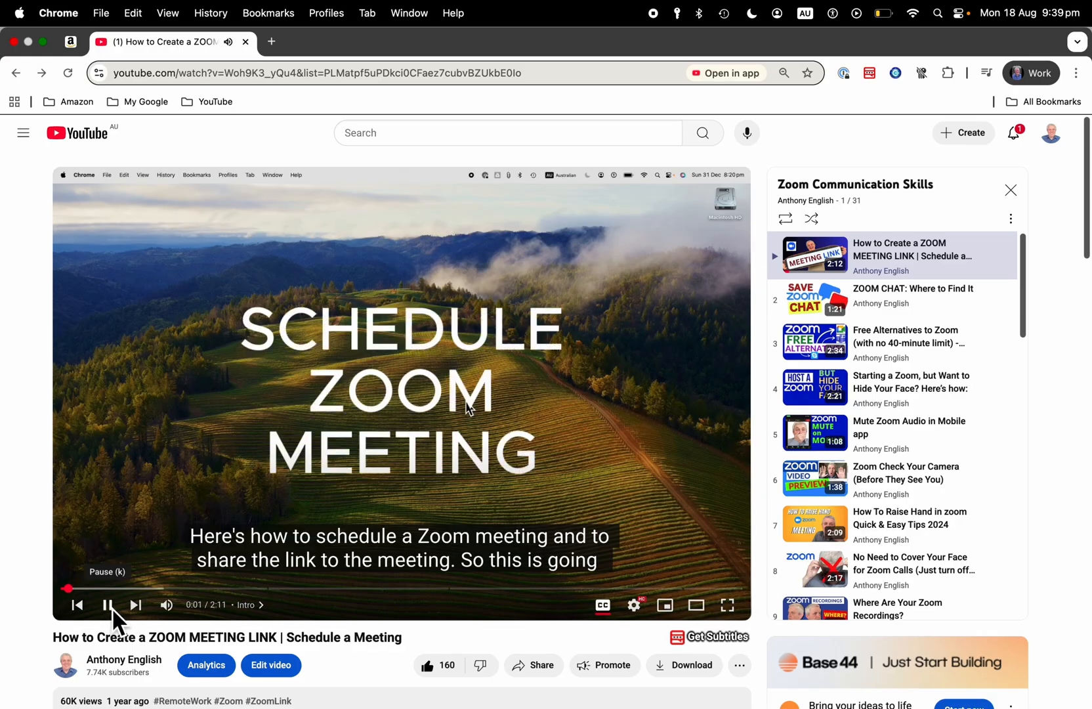
{"action": "left_click", "coordinate": [108, 604]}
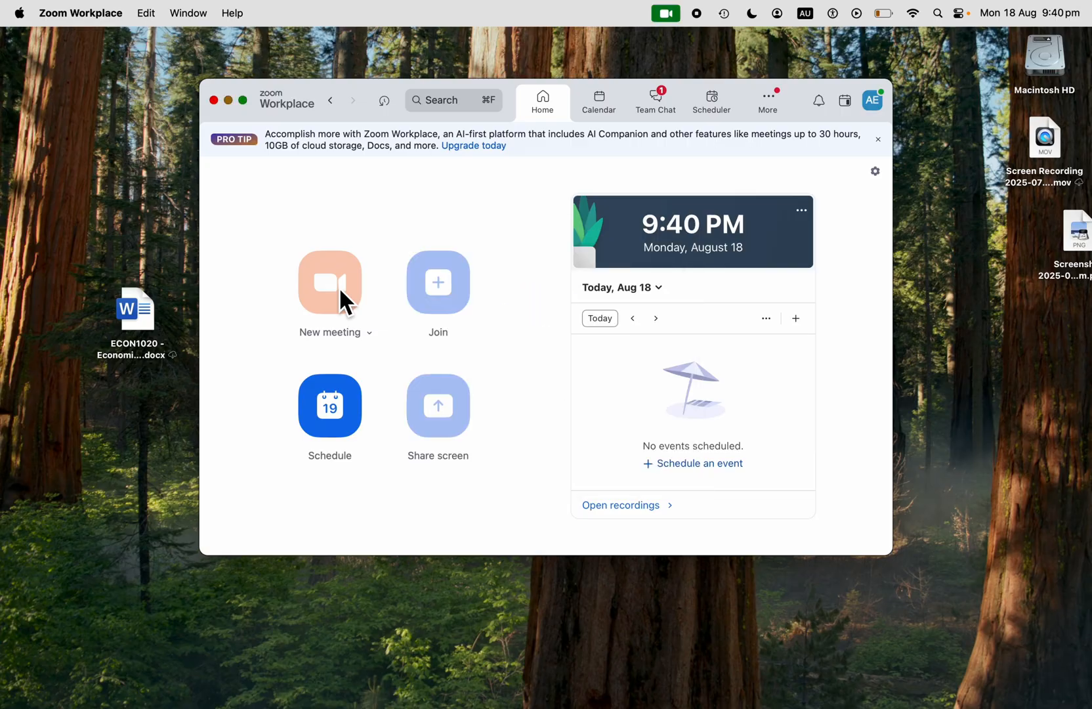
Start a new instant meeting with the camera turned off.
{"action": "left_click", "coordinate": [328, 281]}
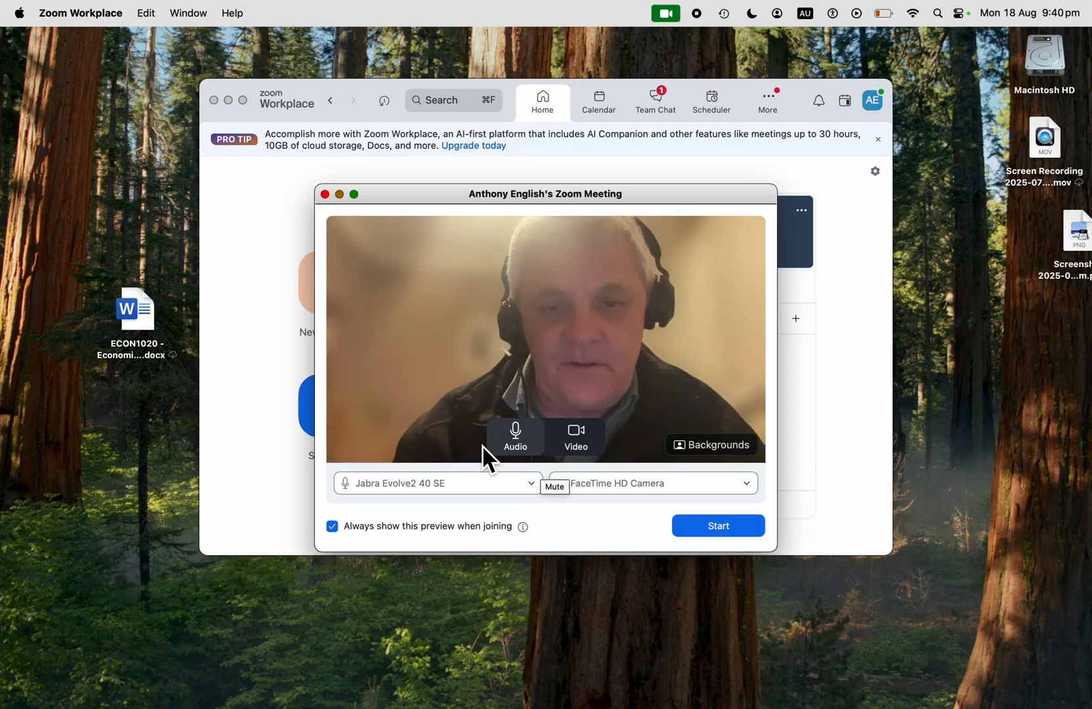
{"action": "left_click", "coordinate": [575, 436]}
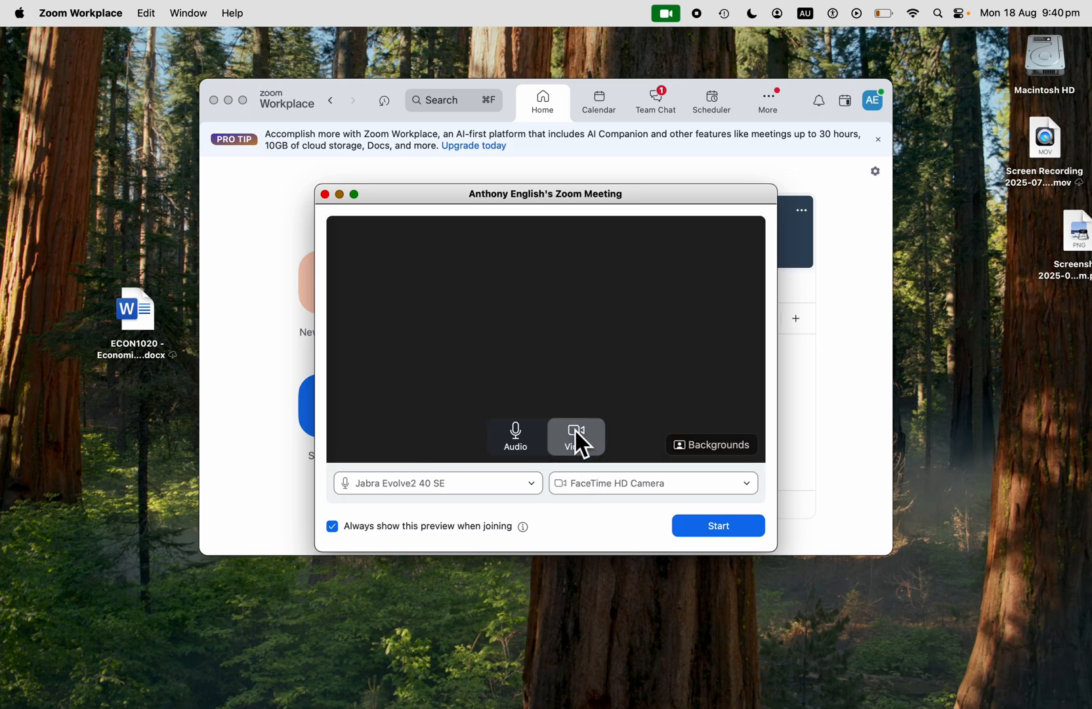
{"action": "left_click", "coordinate": [575, 436]}
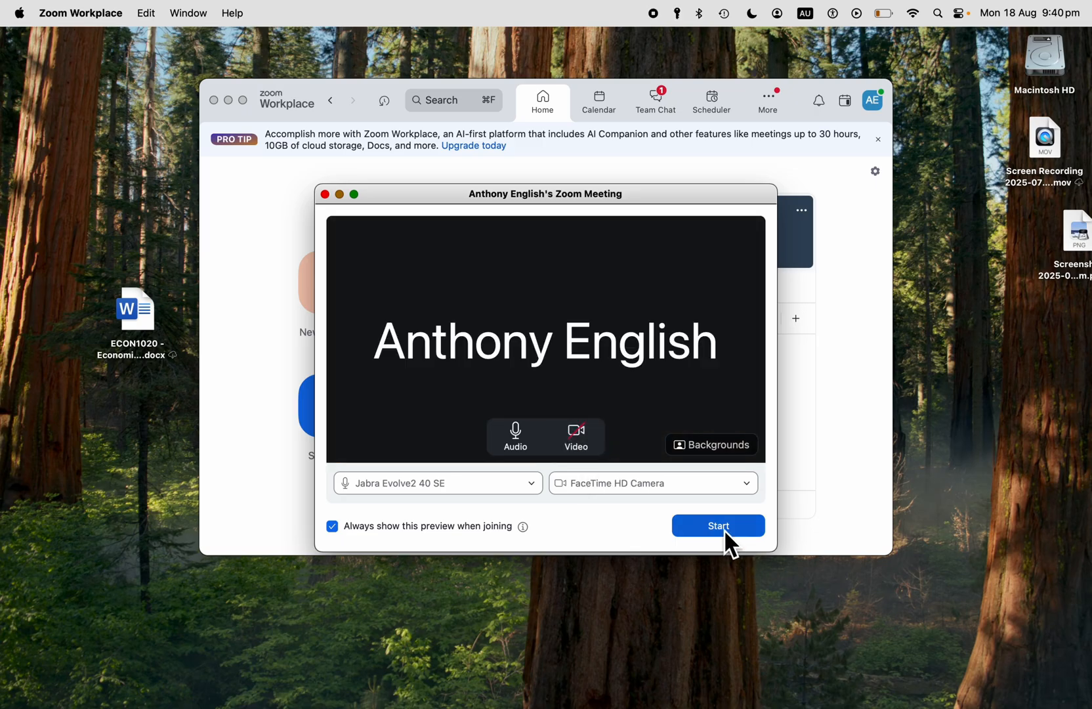
{"action": "left_click", "coordinate": [718, 525]}
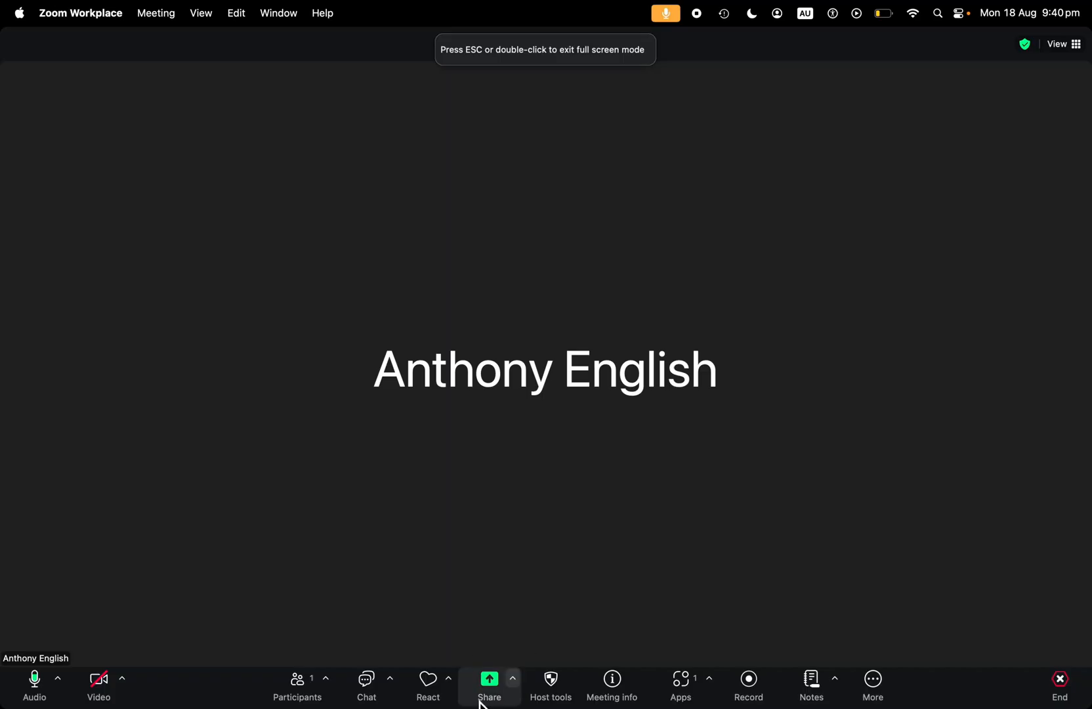
Share the Chrome YouTube window to the meeting with computer sound included.
{"action": "left_click", "coordinate": [488, 684]}
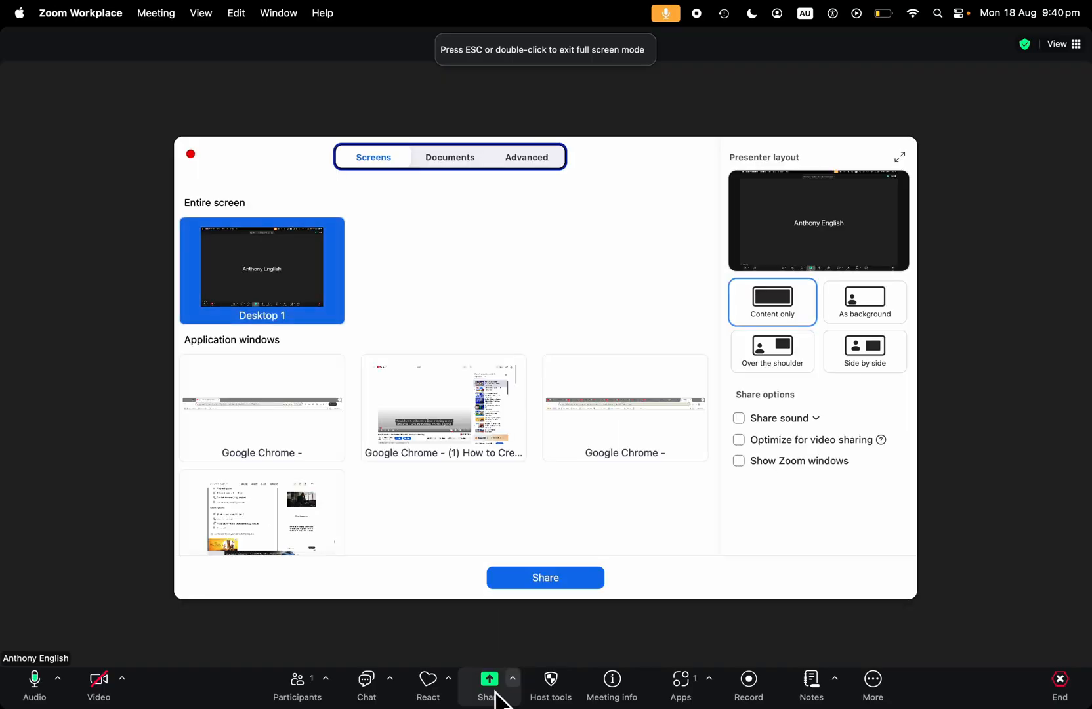
{"action": "mouse_move", "coordinate": [801, 398]}
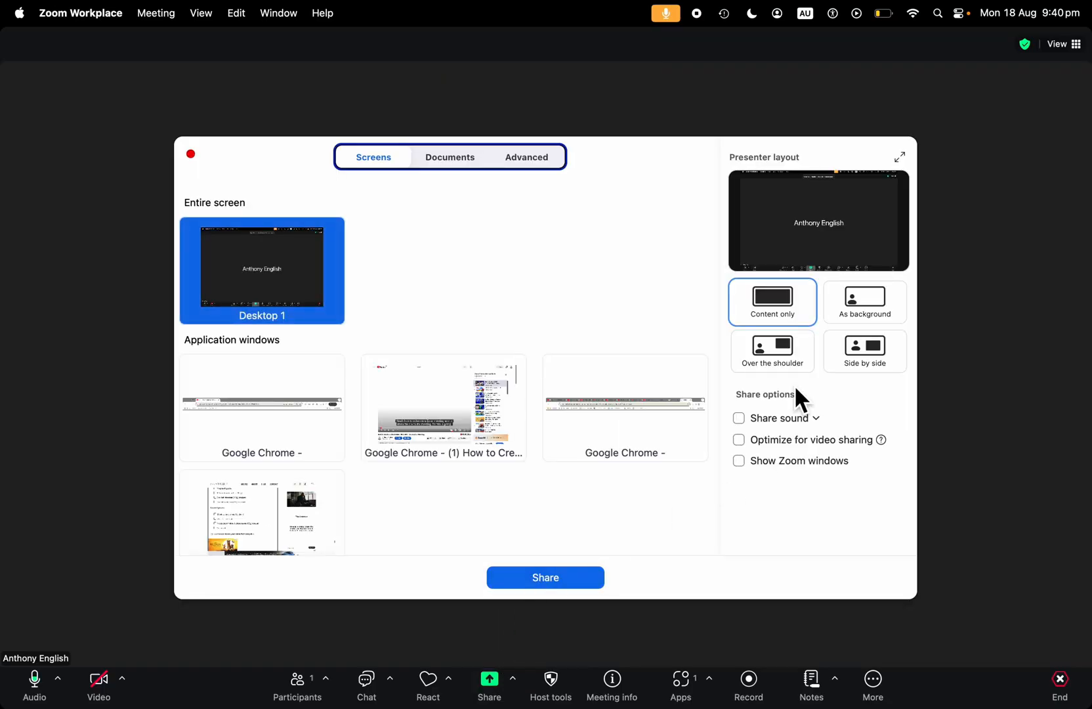
{"action": "mouse_move", "coordinate": [637, 353]}
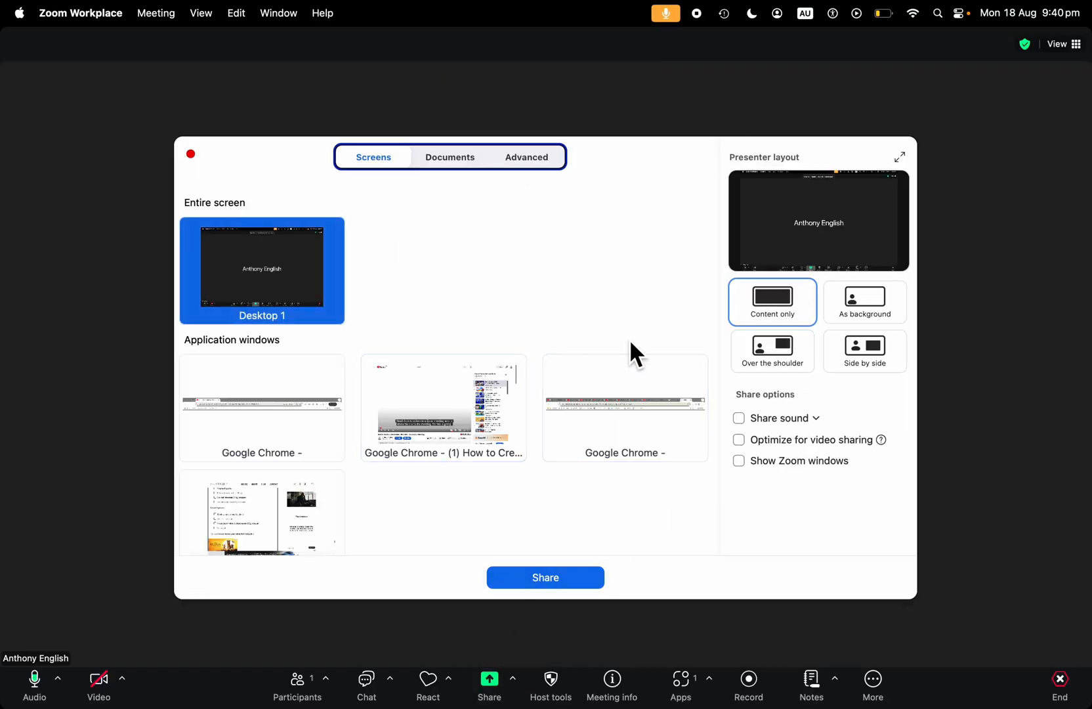
{"action": "mouse_move", "coordinate": [428, 382]}
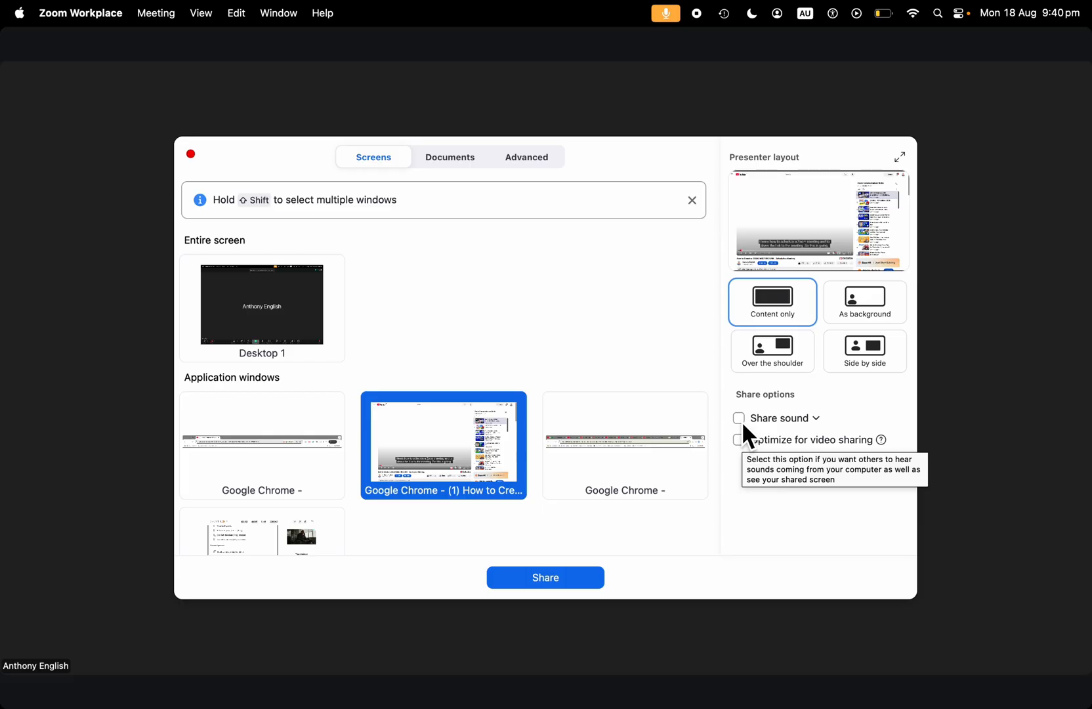
{"action": "mouse_move", "coordinate": [749, 436]}
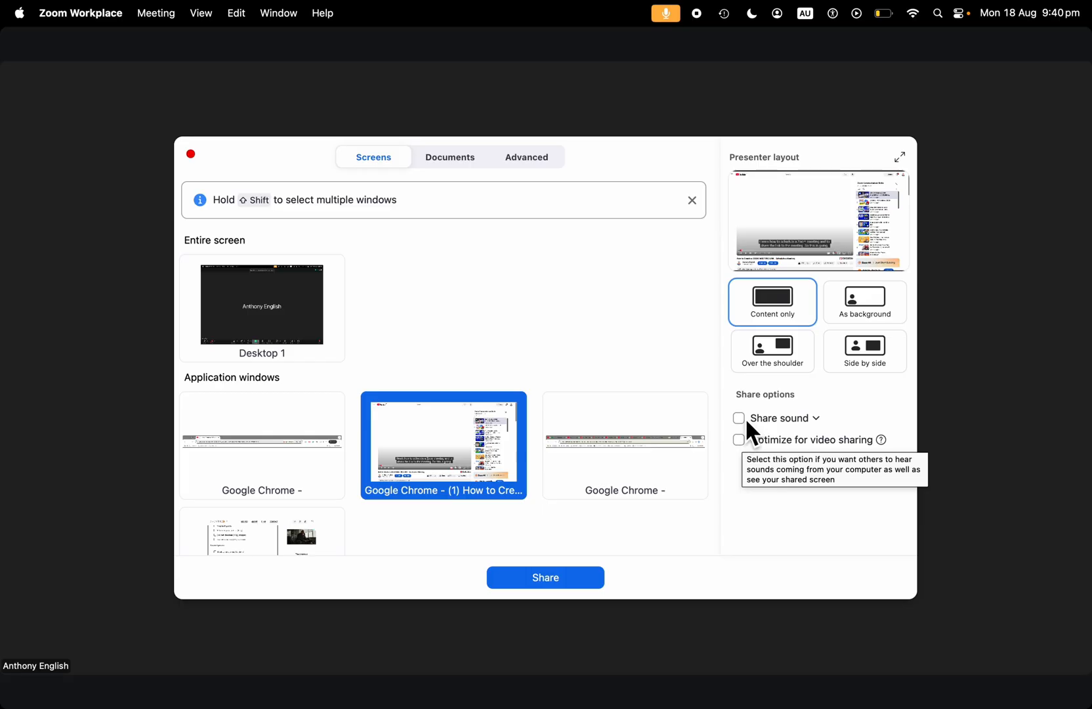
{"action": "left_click", "coordinate": [738, 418]}
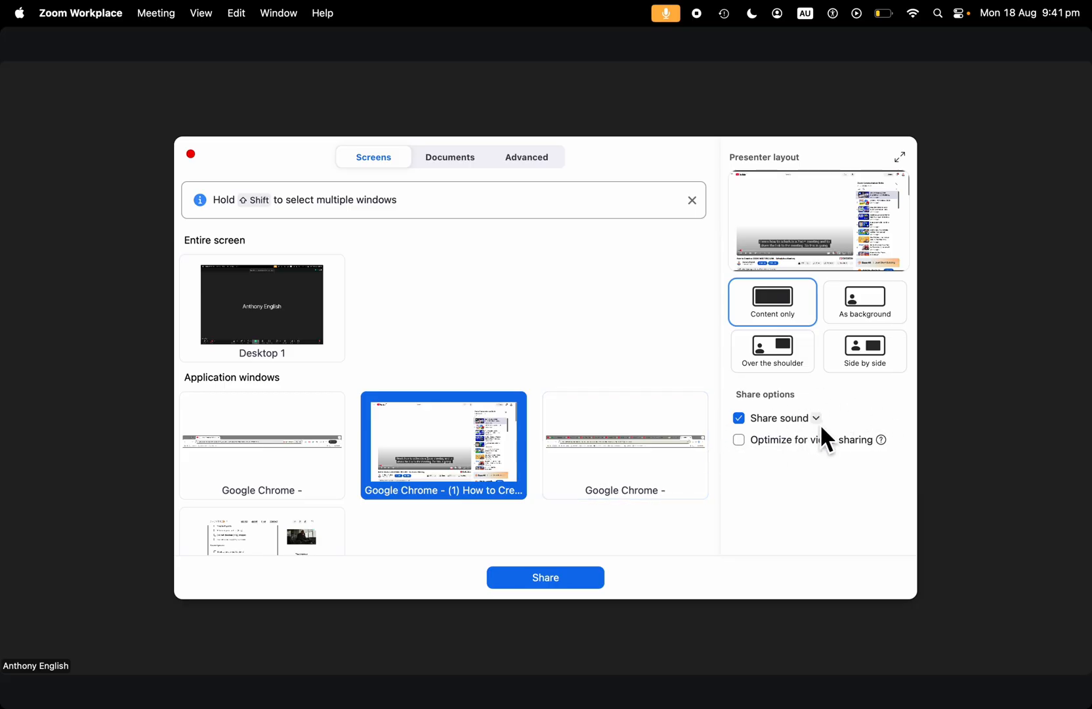
{"action": "left_click", "coordinate": [815, 418]}
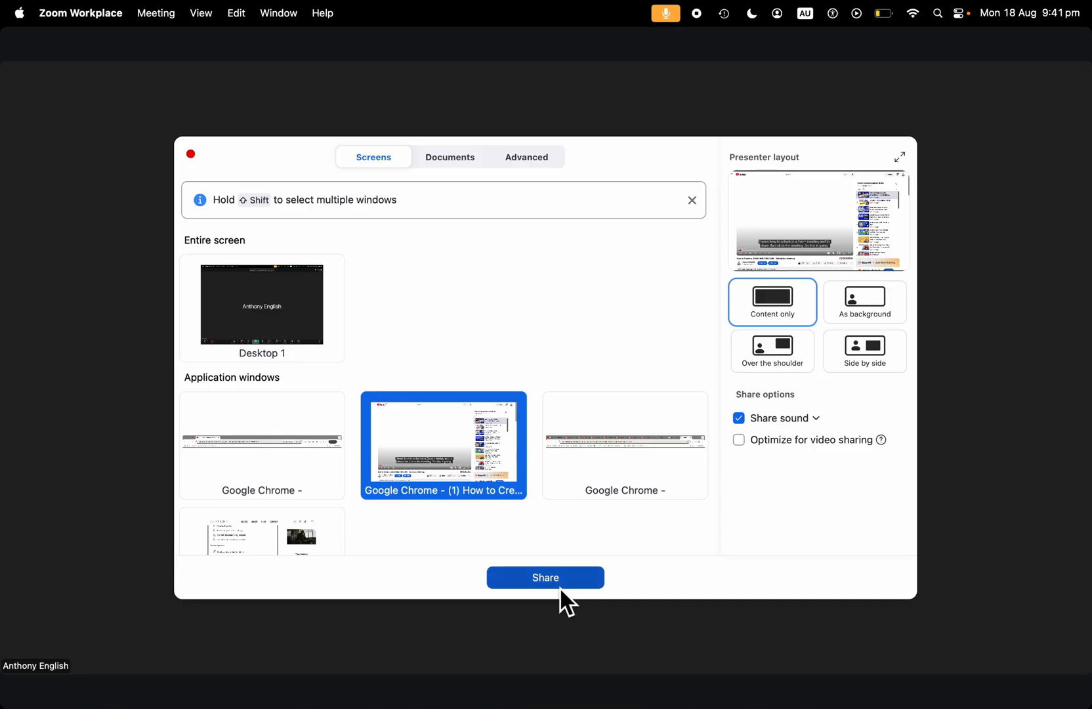
{"action": "left_click", "coordinate": [545, 578]}
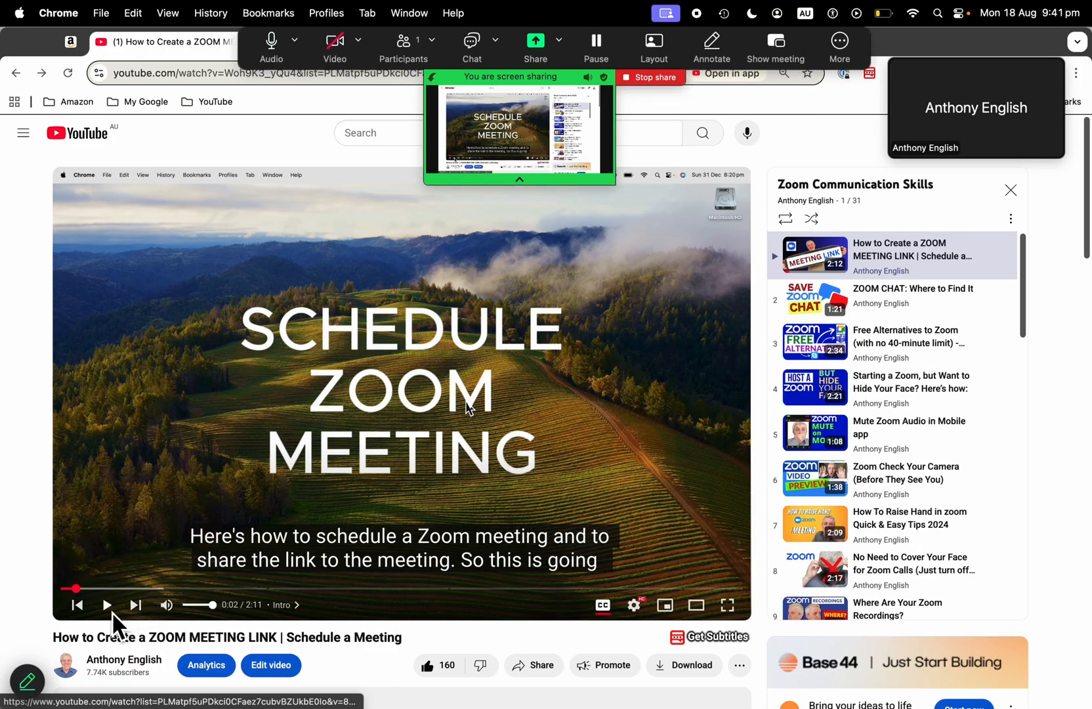
Play the shared video, return the meeting to full screen and show its apps list.
{"action": "left_click", "coordinate": [108, 604]}
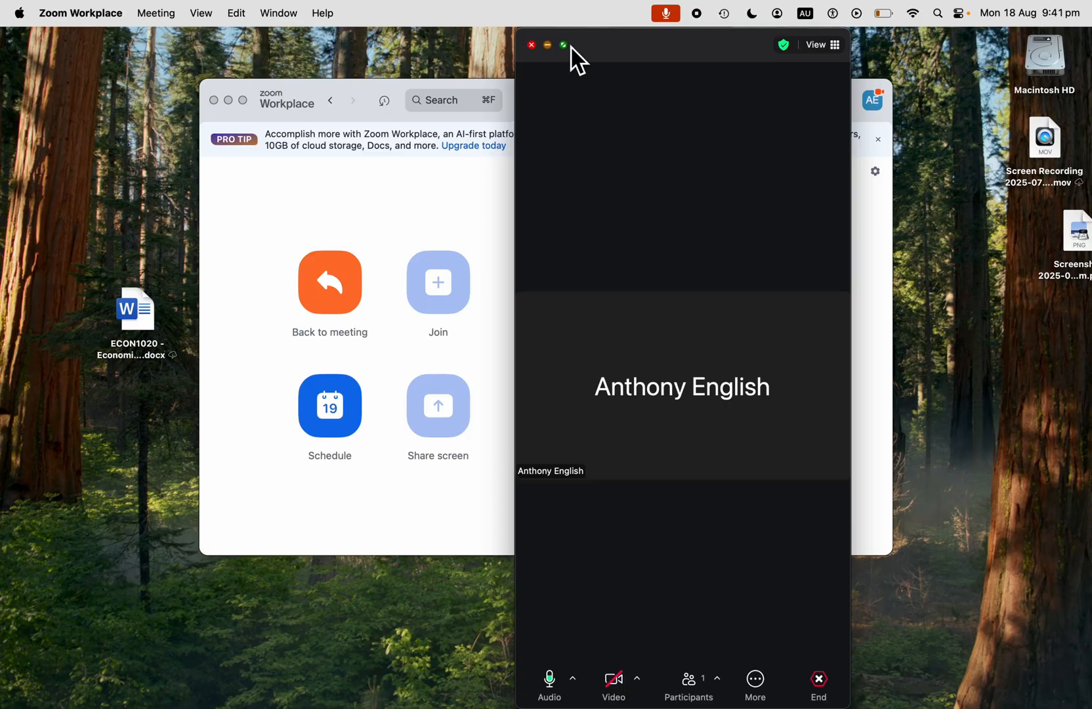
{"action": "left_click", "coordinate": [565, 45]}
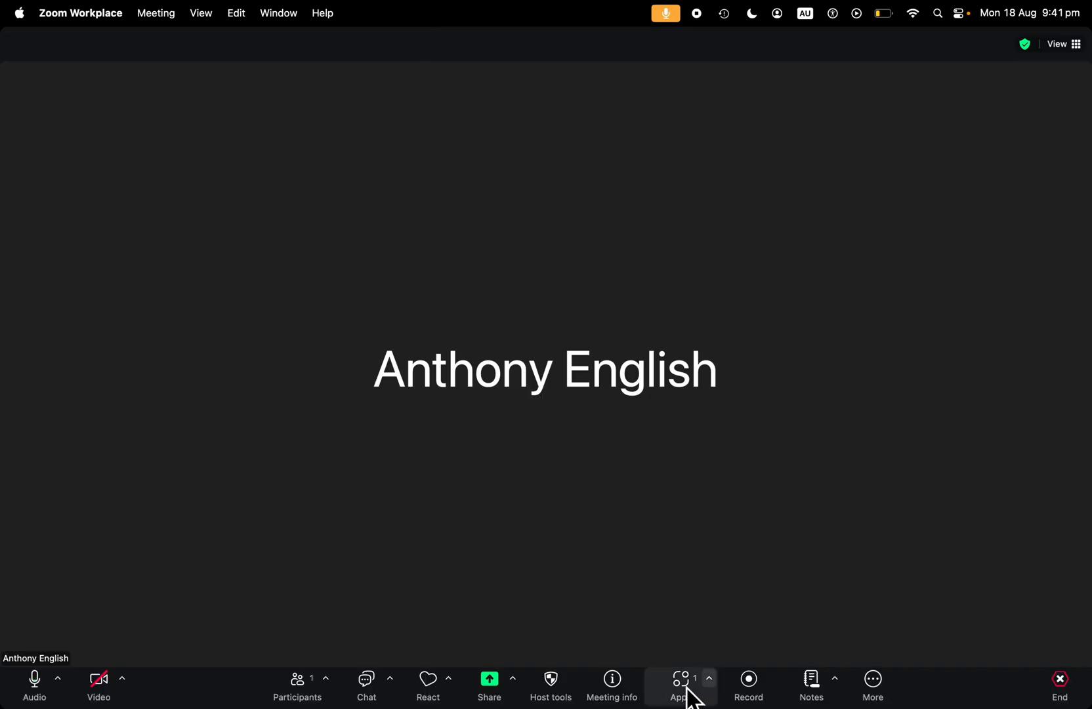
{"action": "left_click", "coordinate": [682, 685]}
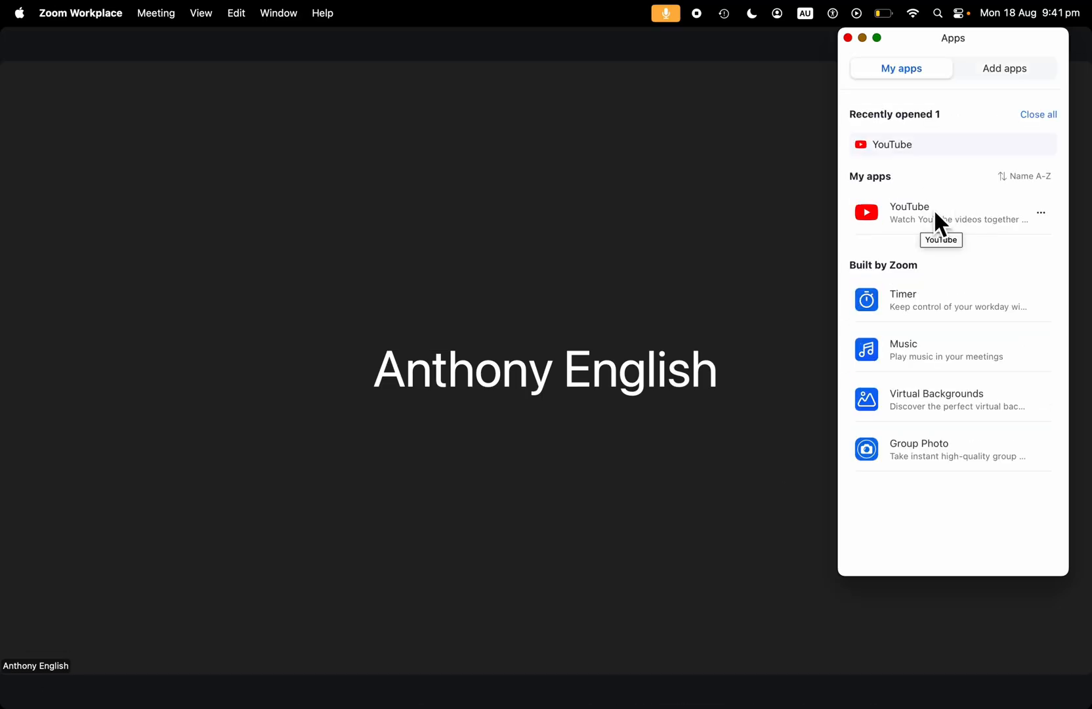
{"action": "mouse_move", "coordinate": [1038, 114]}
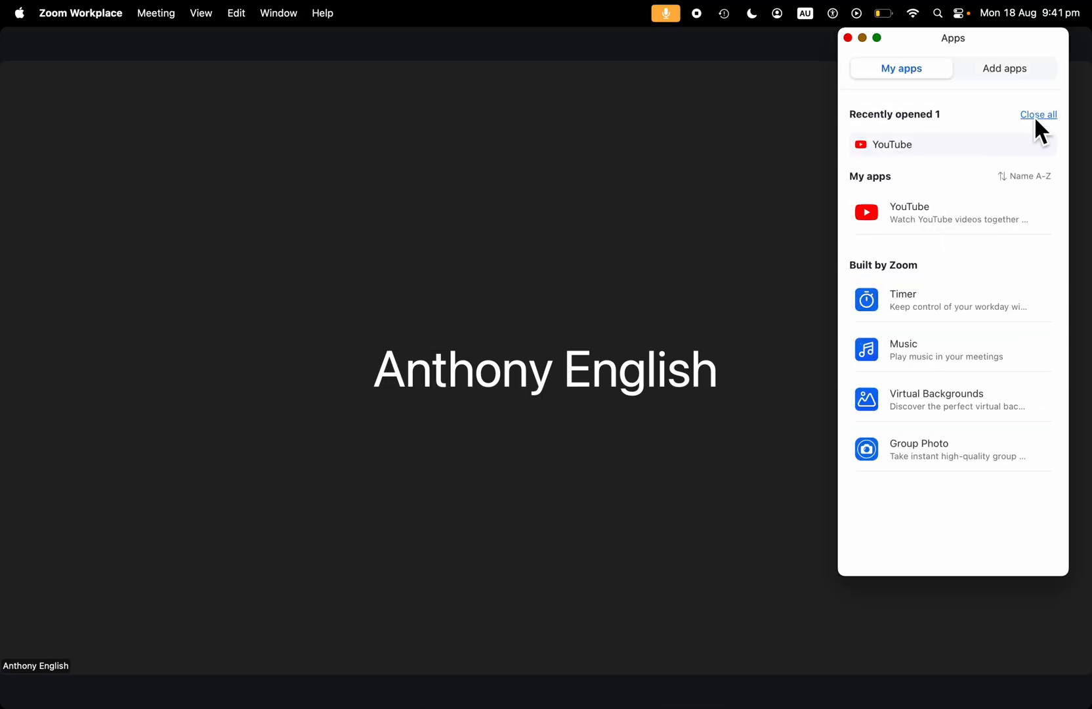
Search the apps store for 'youtube', add the YouTube app and open it in the meeting.
{"action": "left_click", "coordinate": [1038, 114]}
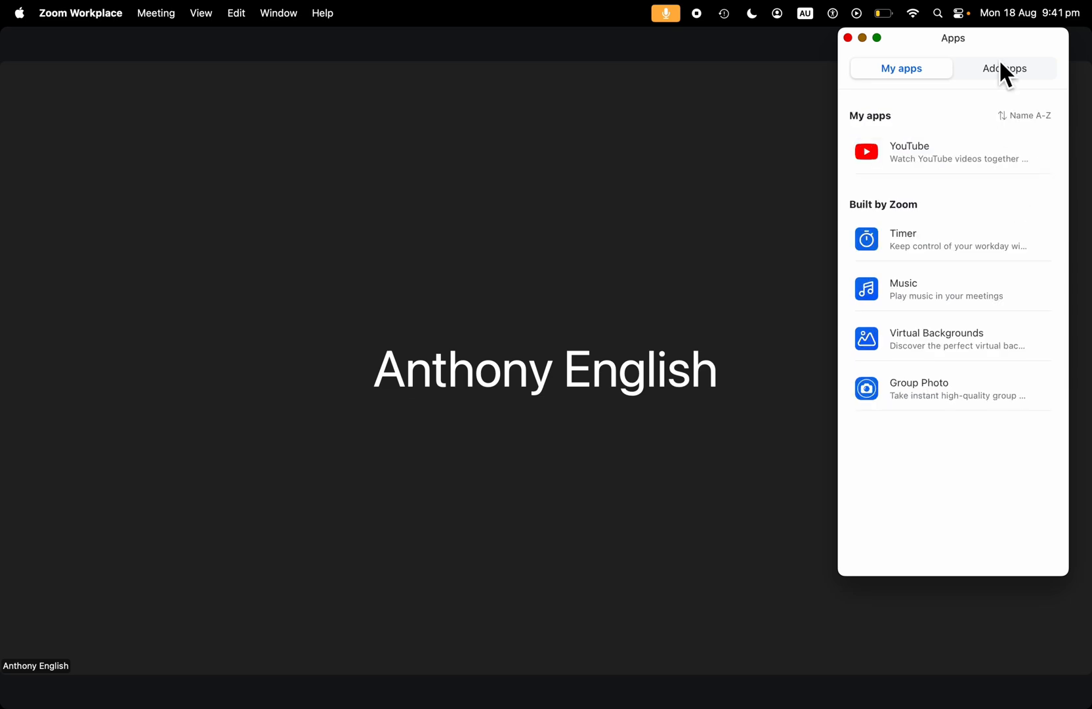
{"action": "left_click", "coordinate": [1004, 67]}
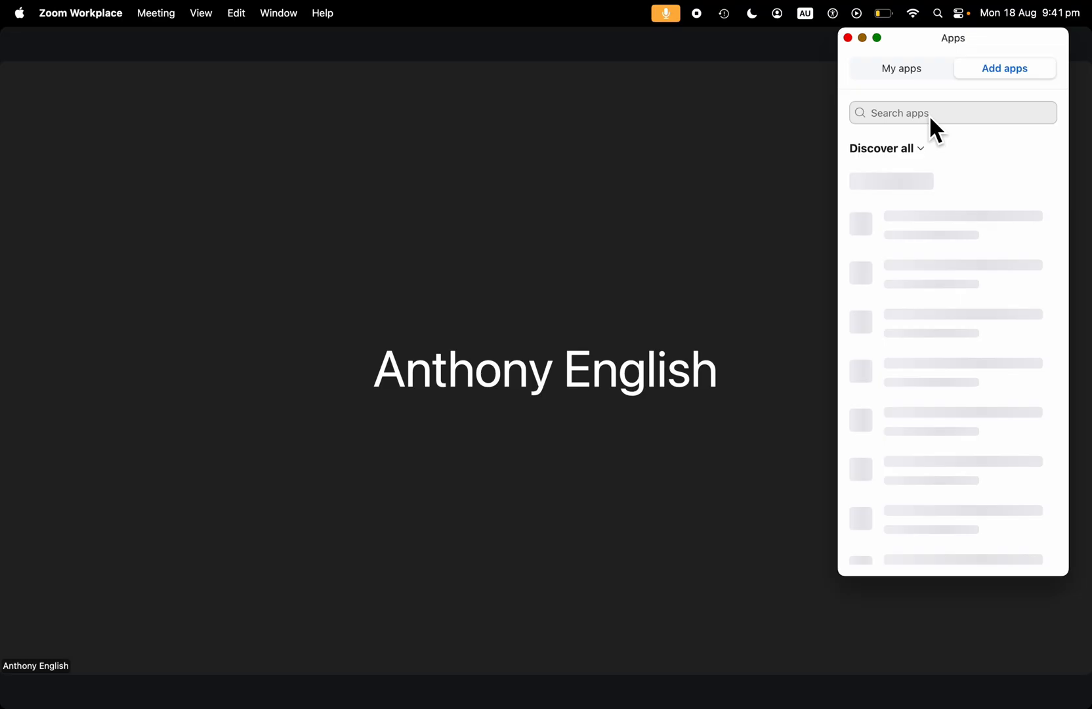
{"action": "type", "text": "youtube"}
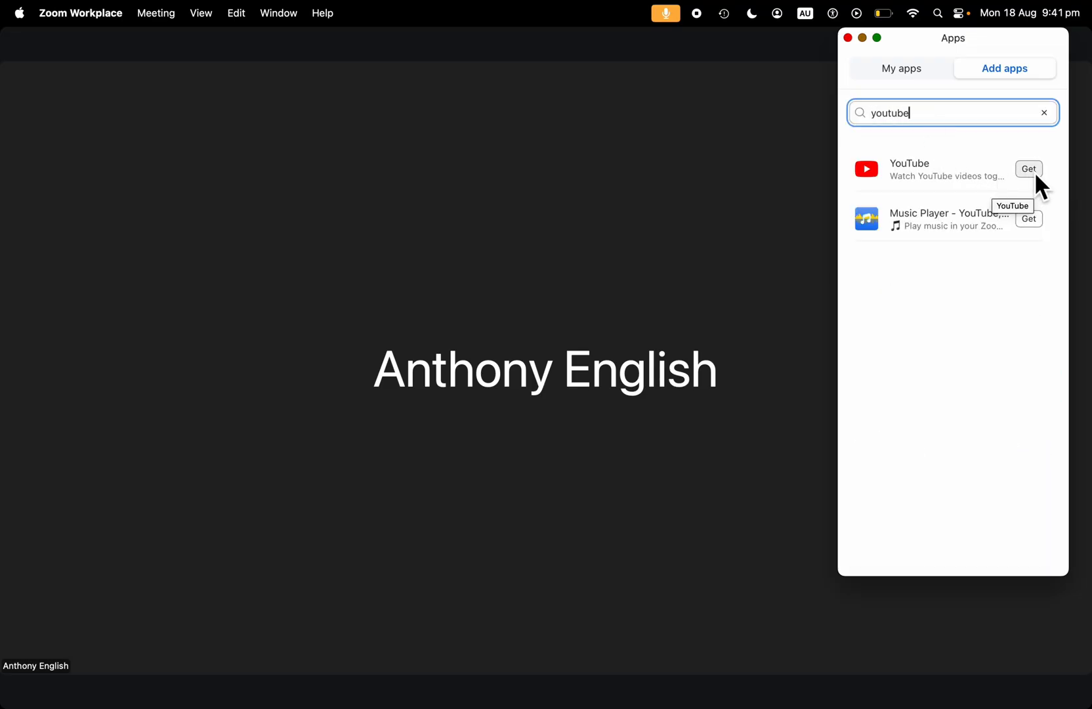
{"action": "left_click", "coordinate": [1030, 169]}
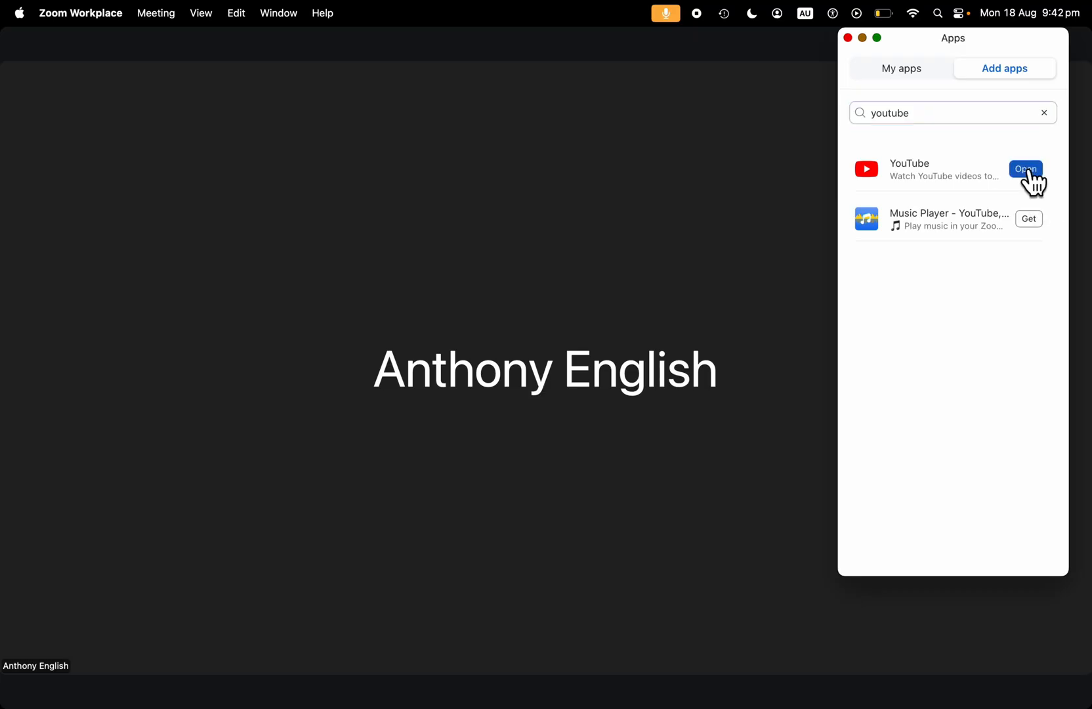
{"action": "left_click", "coordinate": [1025, 168]}
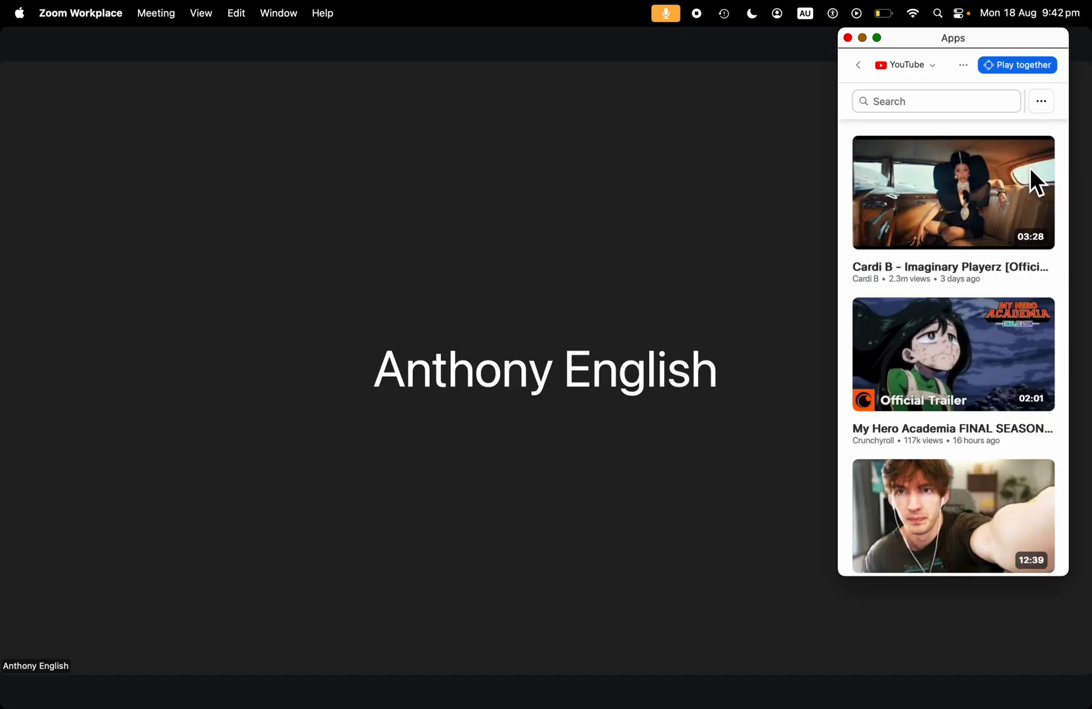
Search the YouTube app for 'Send zoom link' and scroll to the wanted video.
{"action": "left_click", "coordinate": [936, 100]}
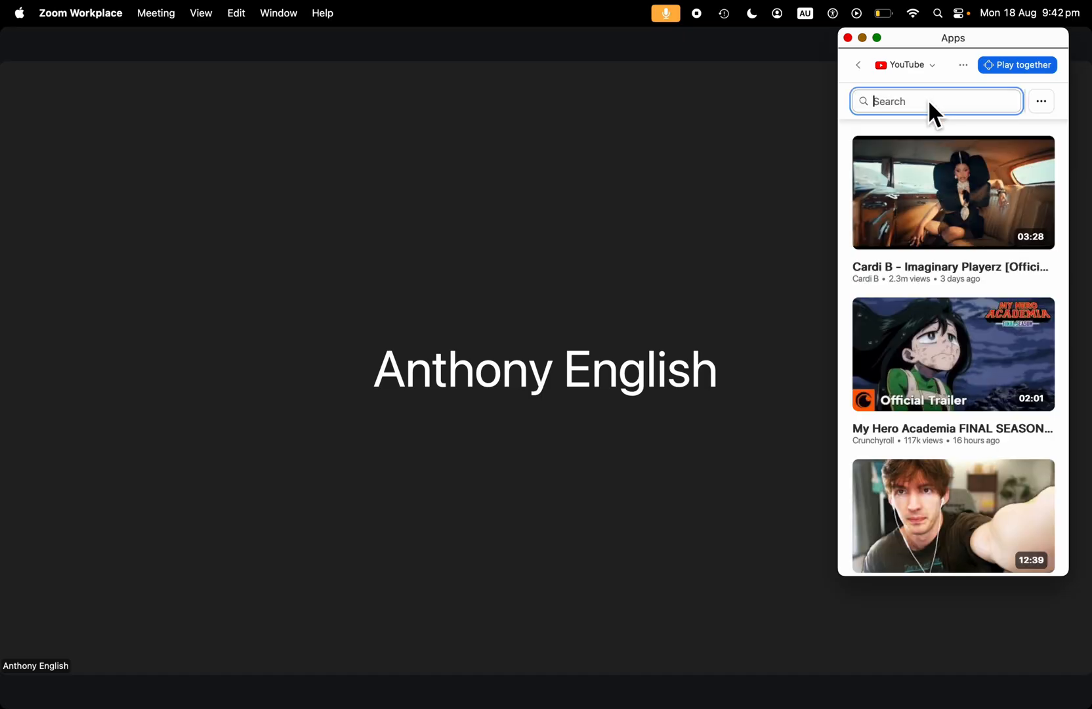
{"action": "type", "text": "send"}
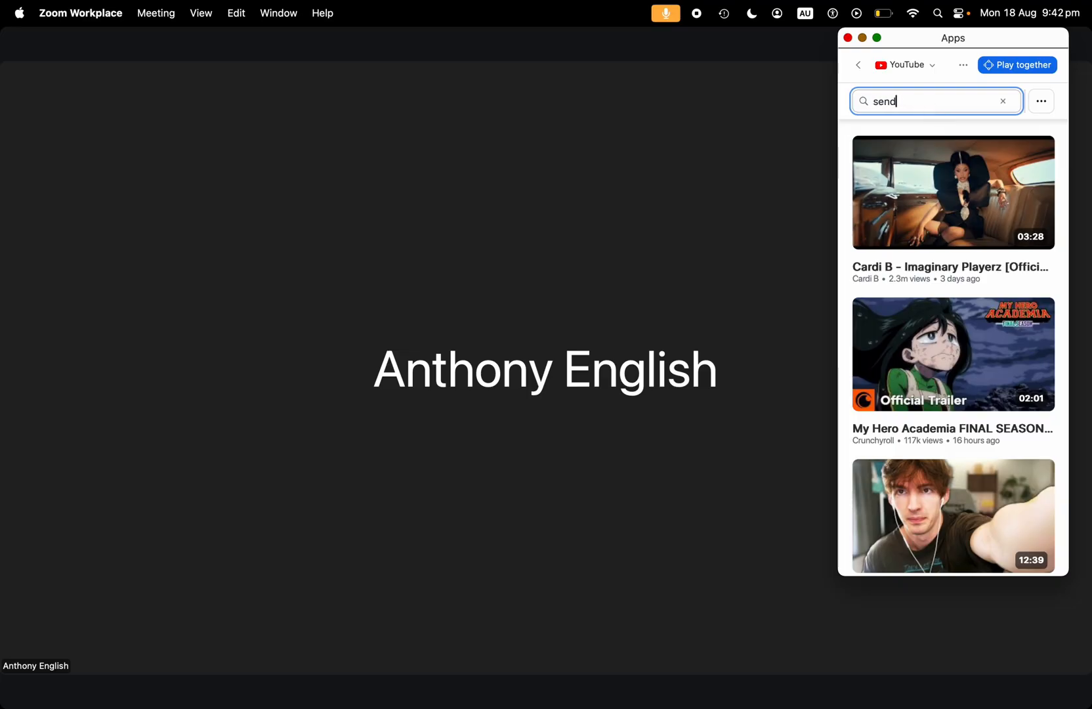
{"action": "type", "text": "Send zoom link"}
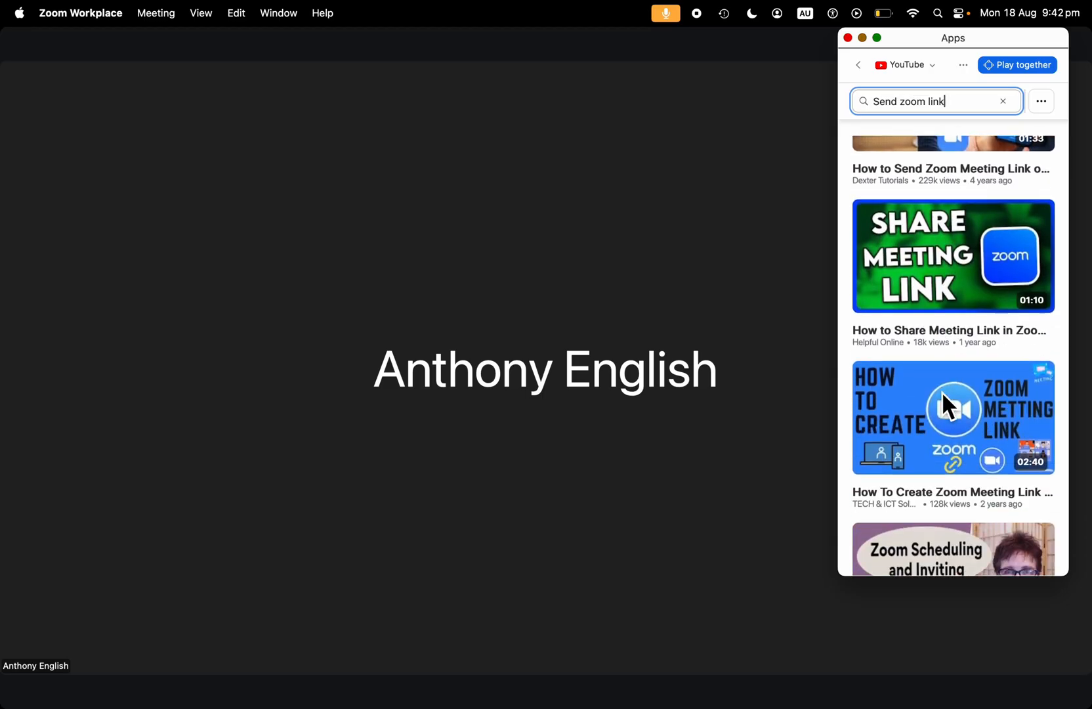
{"action": "scroll", "scroll_direction": "down", "scroll_amount": 3}
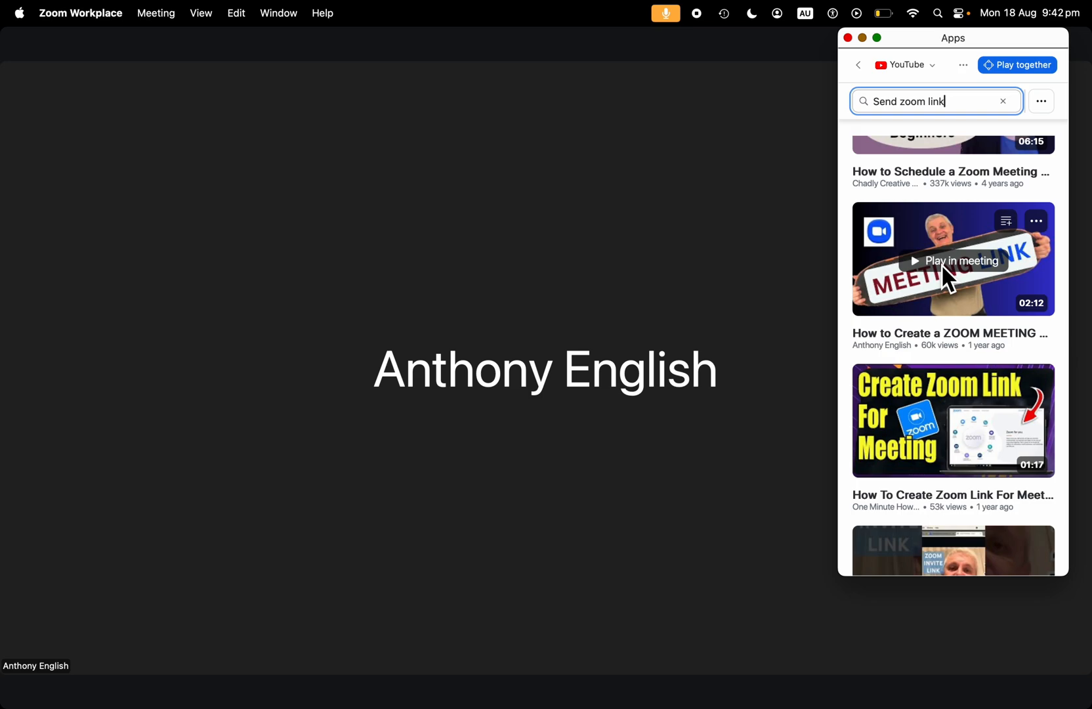
{"action": "mouse_move", "coordinate": [1018, 65]}
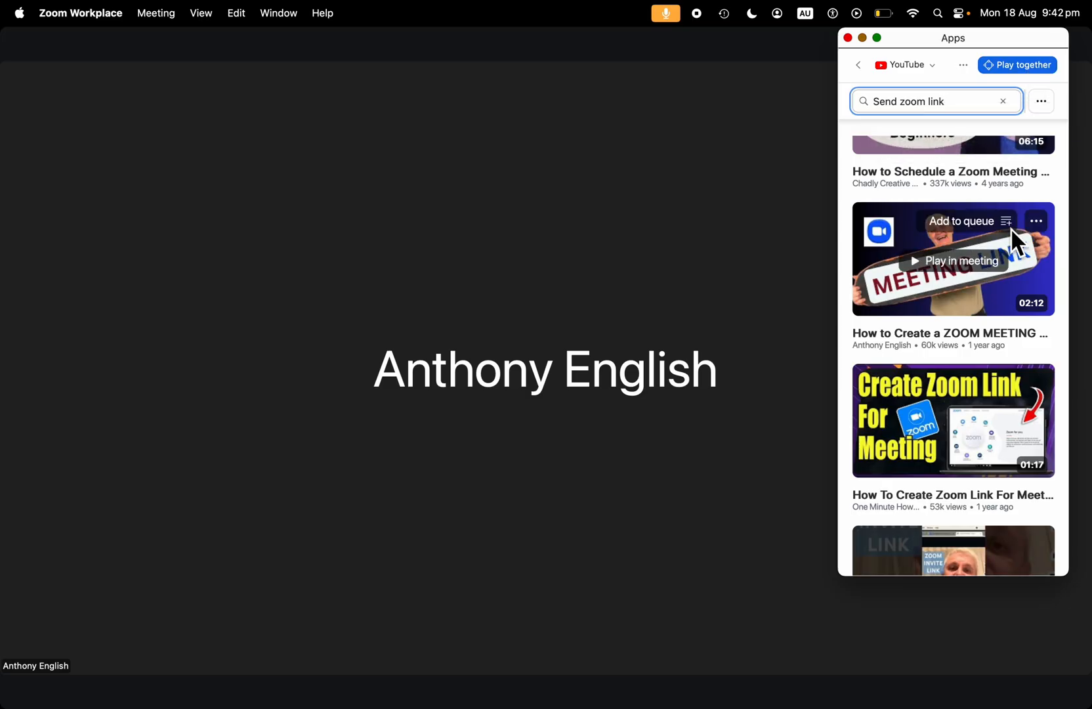
{"action": "mouse_move", "coordinate": [1028, 240]}
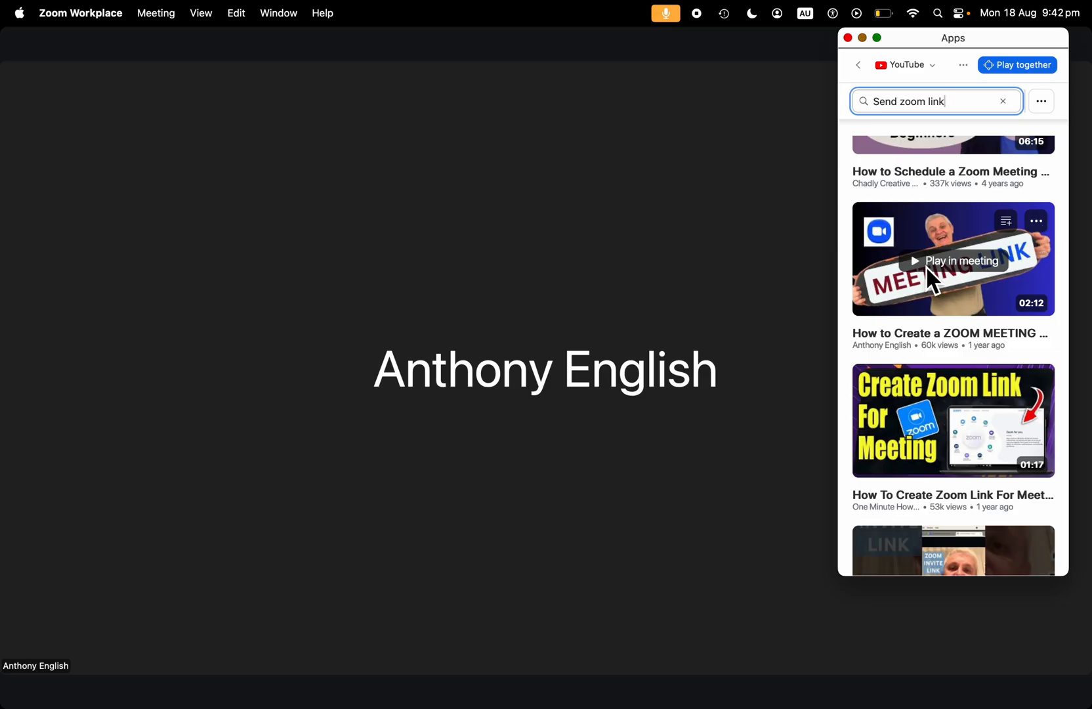
Play the Zoom meeting link video in the meeting and allow the play-together session.
{"action": "left_click", "coordinate": [1018, 64]}
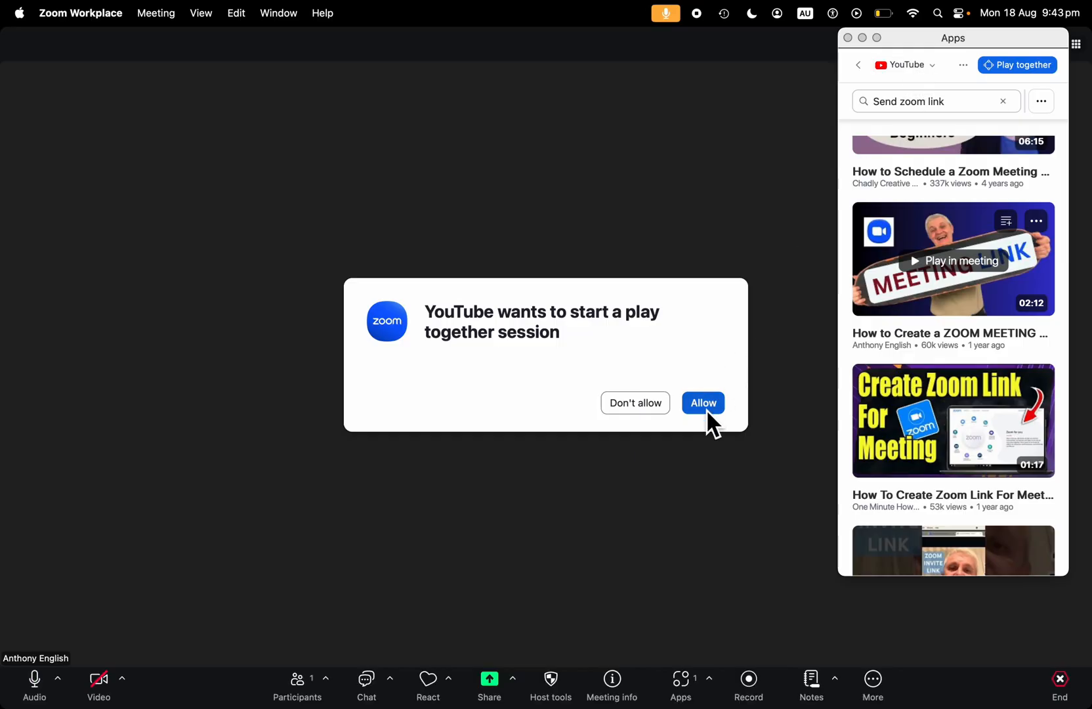
{"action": "left_click", "coordinate": [703, 403]}
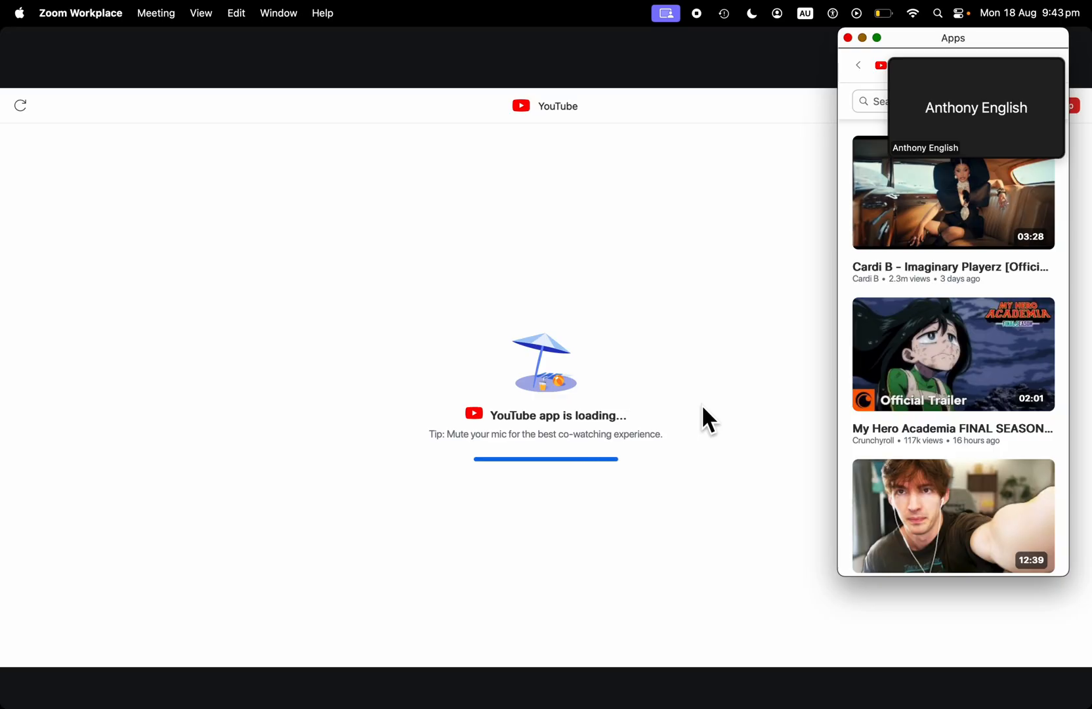
{"action": "mouse_move", "coordinate": [785, 250]}
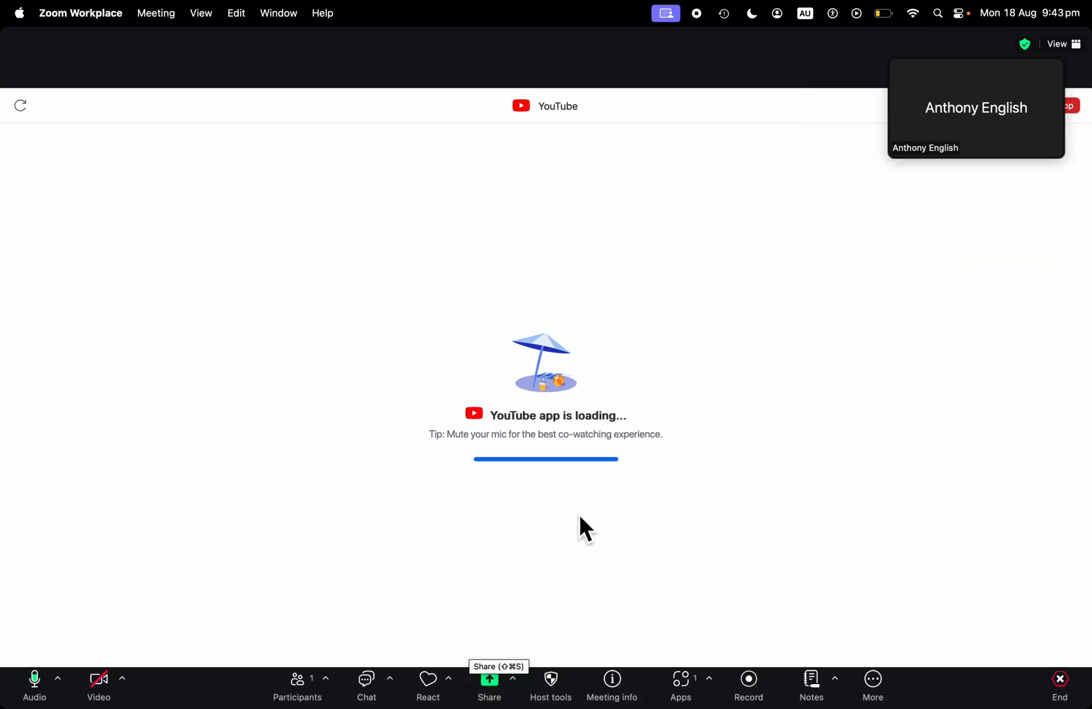
{"action": "mouse_move", "coordinate": [366, 686]}
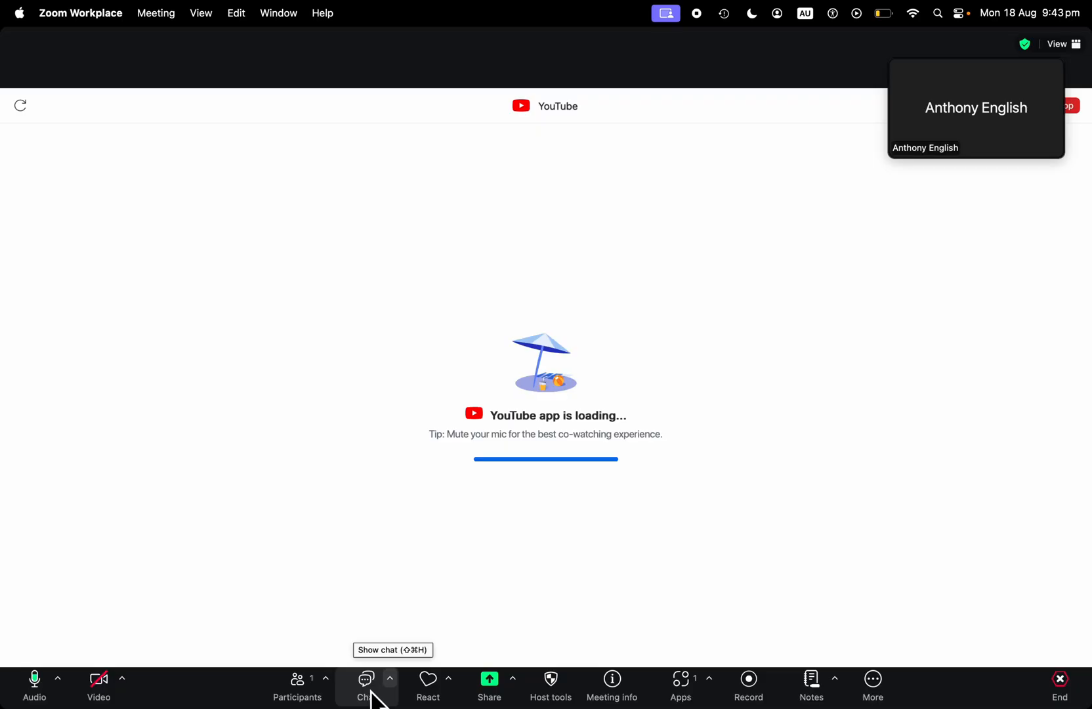
Show the meeting chat window for messaging everyone.
{"action": "left_click", "coordinate": [367, 683]}
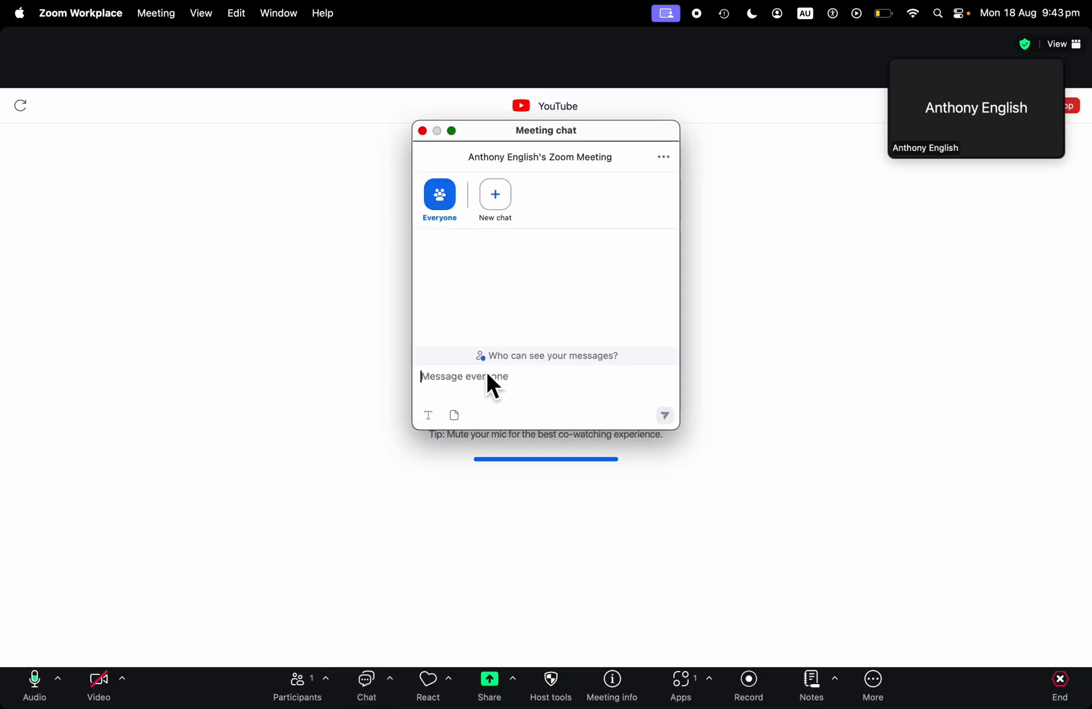
{"action": "mouse_move", "coordinate": [524, 415]}
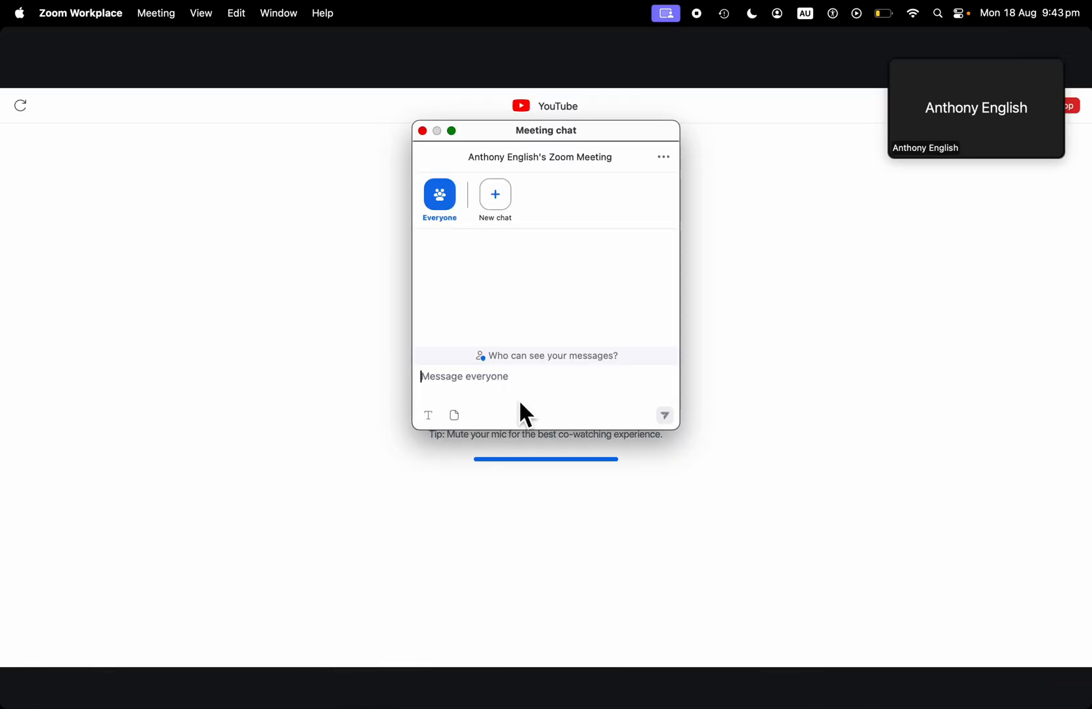
{"action": "mouse_move", "coordinate": [577, 406]}
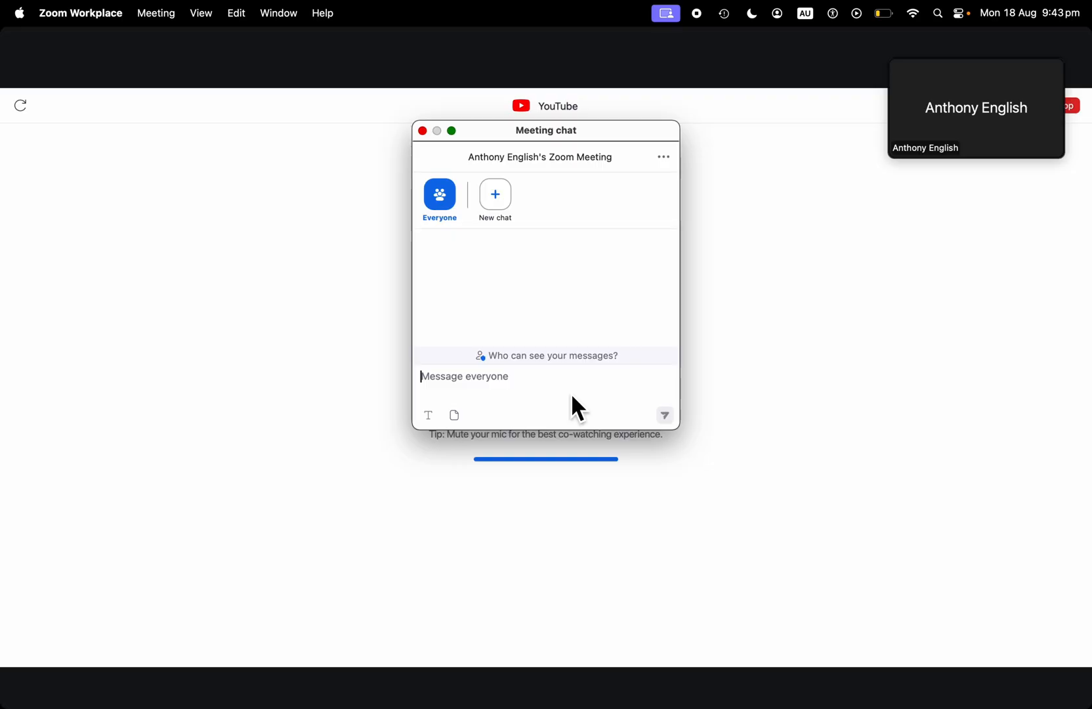
{"action": "mouse_move", "coordinate": [789, 355]}
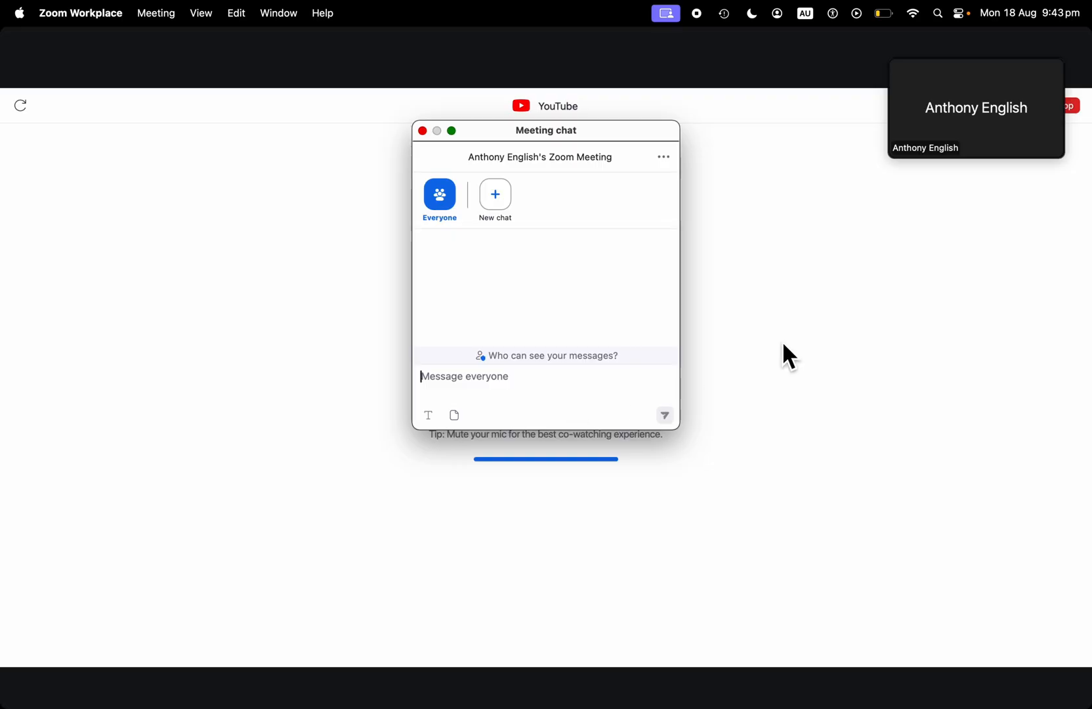